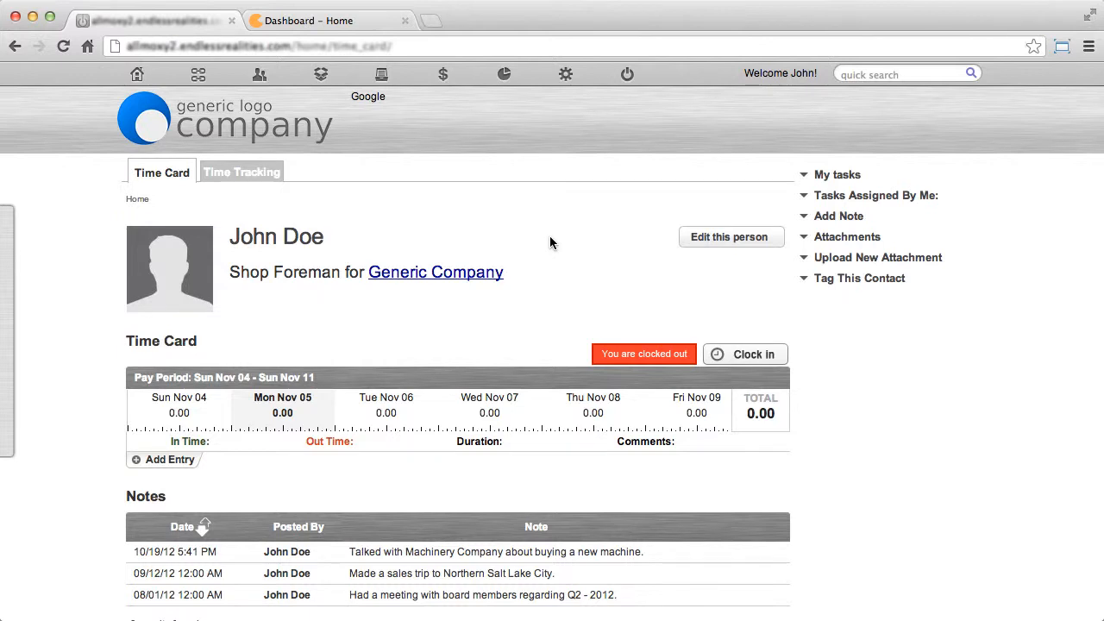
pyautogui.moveTo(545, 249)
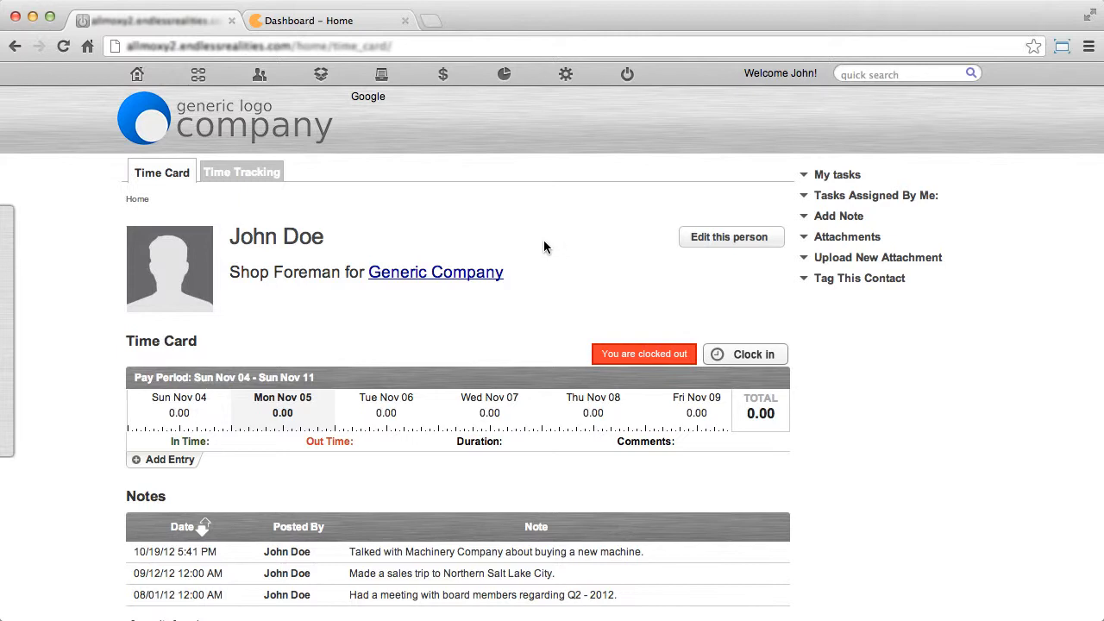
pyautogui.moveTo(552, 250)
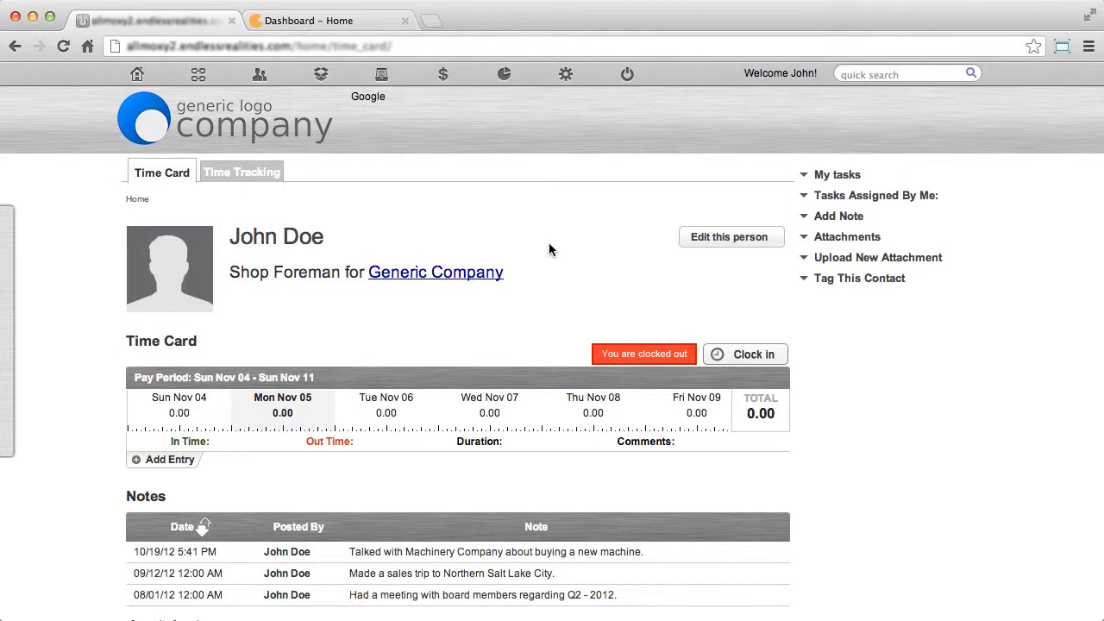
pyautogui.moveTo(556, 252)
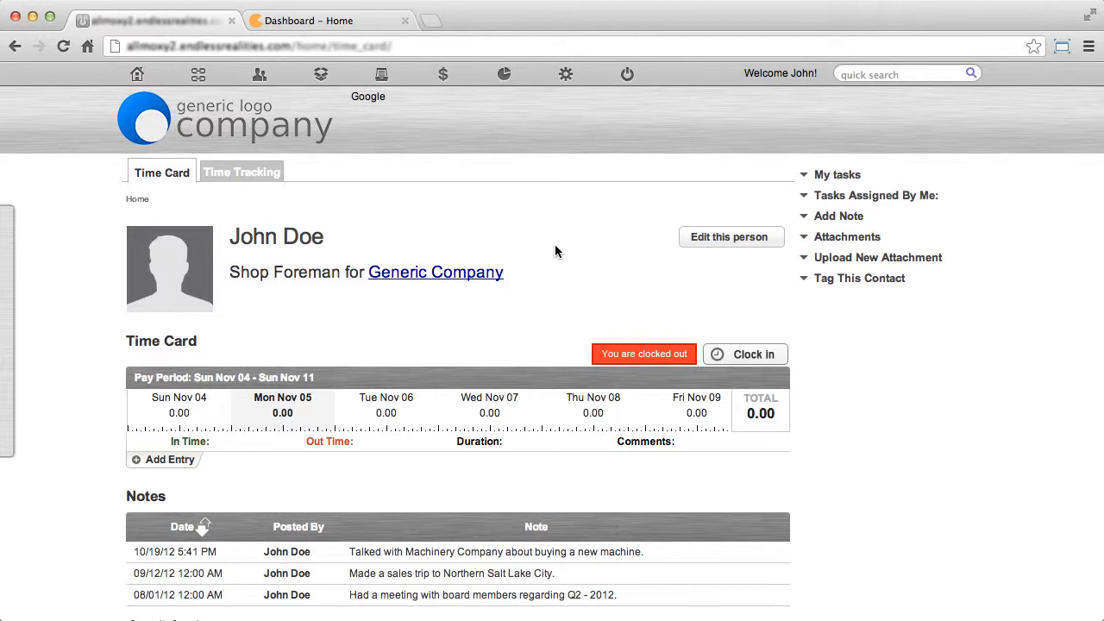
# Step: Show the widget embedding page in the Zopim Dashboard via Widget under Settings
pyautogui.click(310, 21)
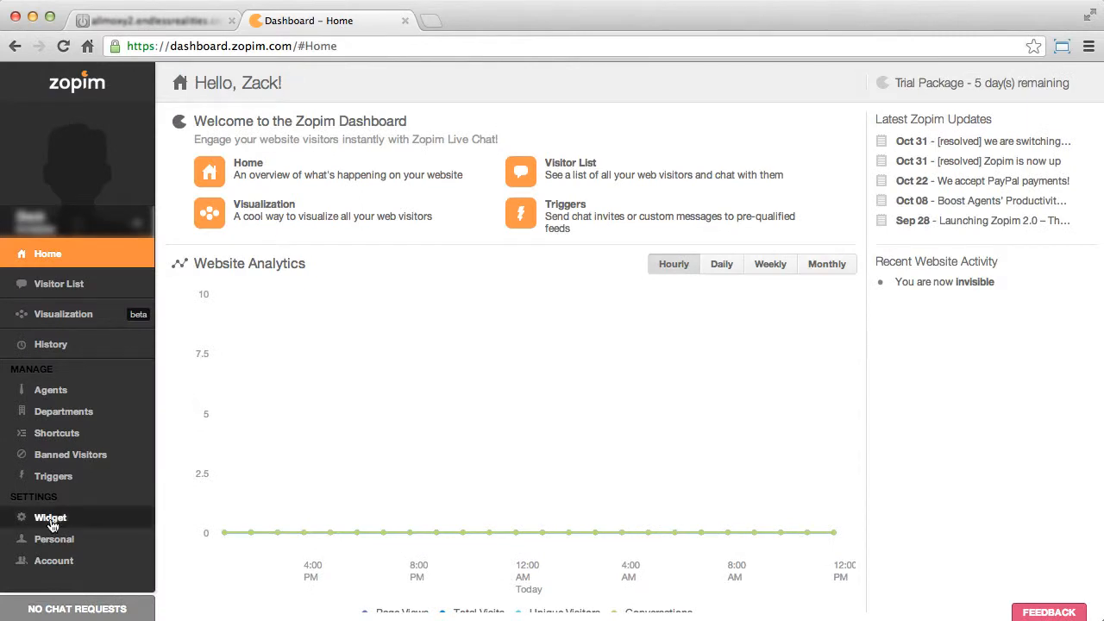
pyautogui.click(50, 518)
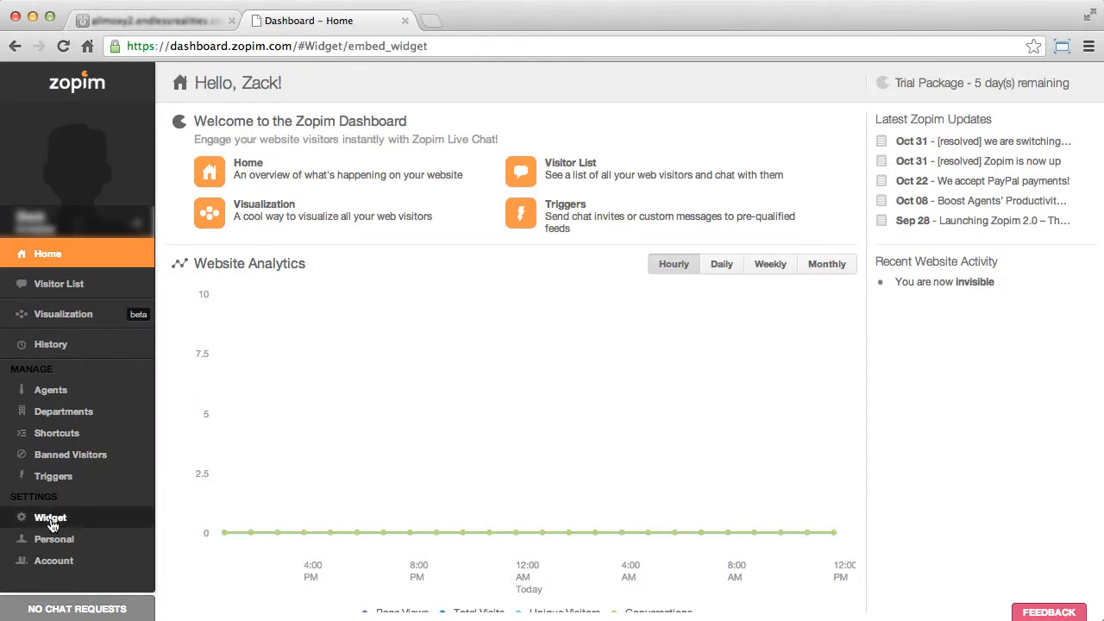
pyautogui.click(50, 517)
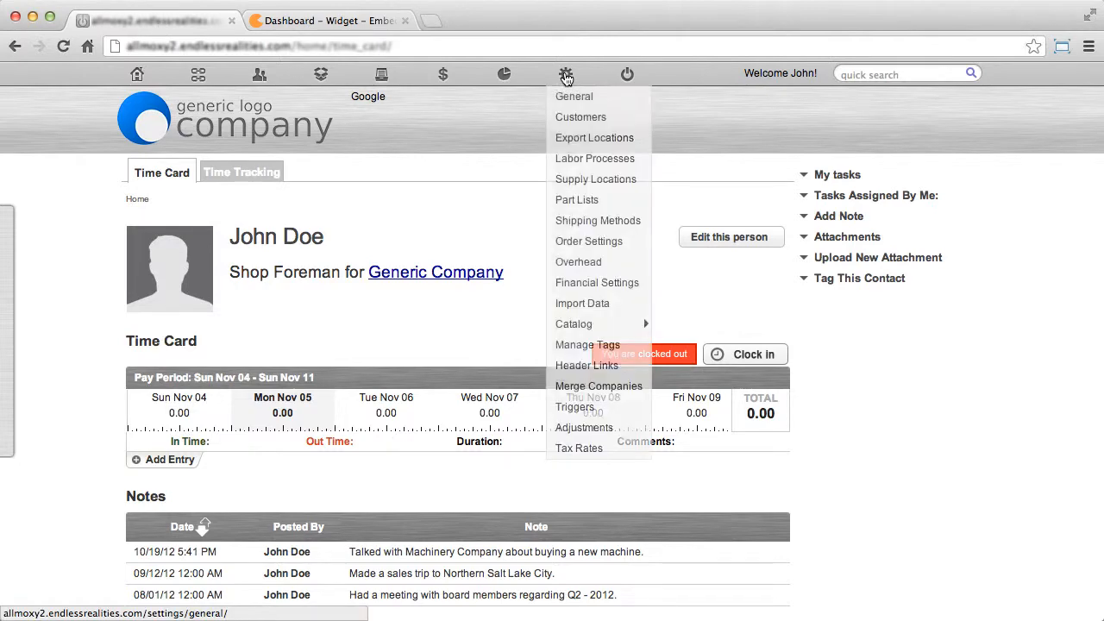
# Step: Paste the Zopim chat script into the Zopim Chat Module field in General settings and save
pyautogui.click(573, 97)
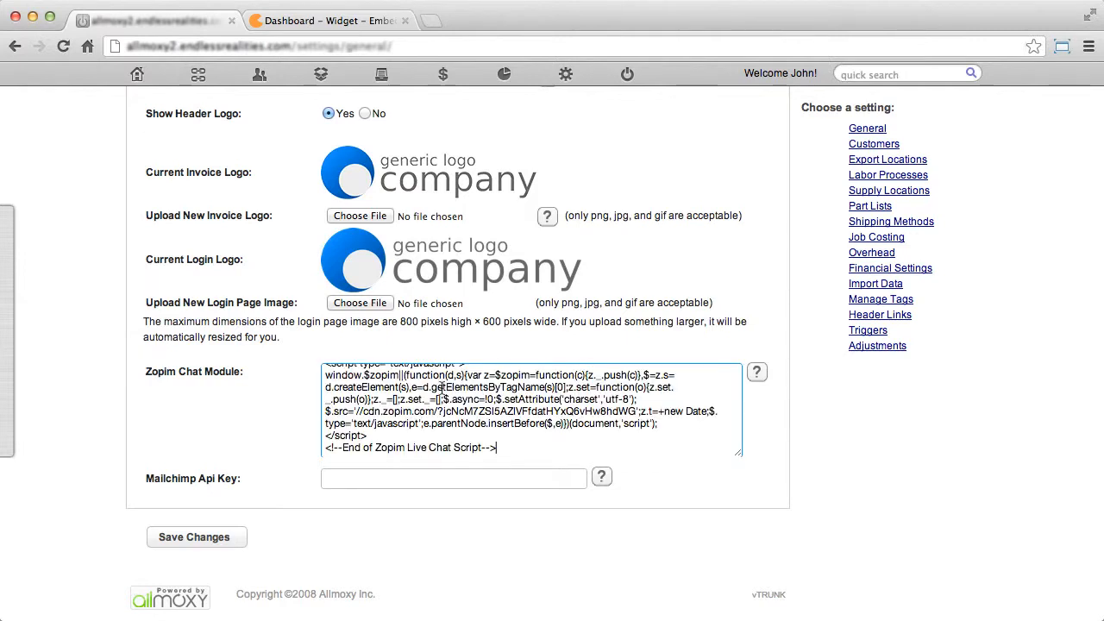
pyautogui.click(195, 536)
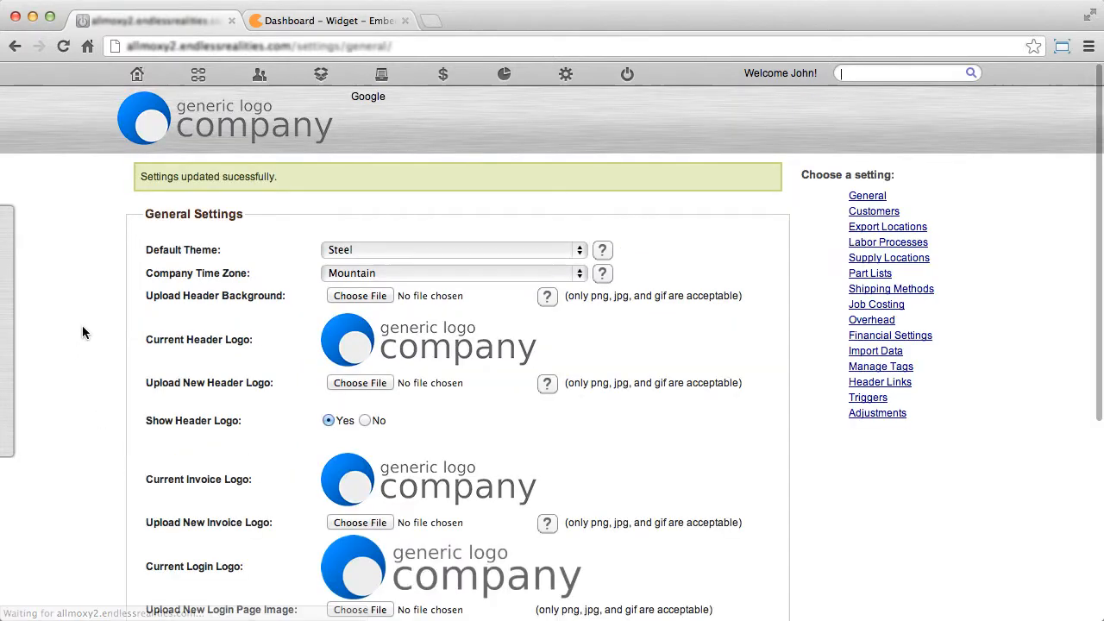